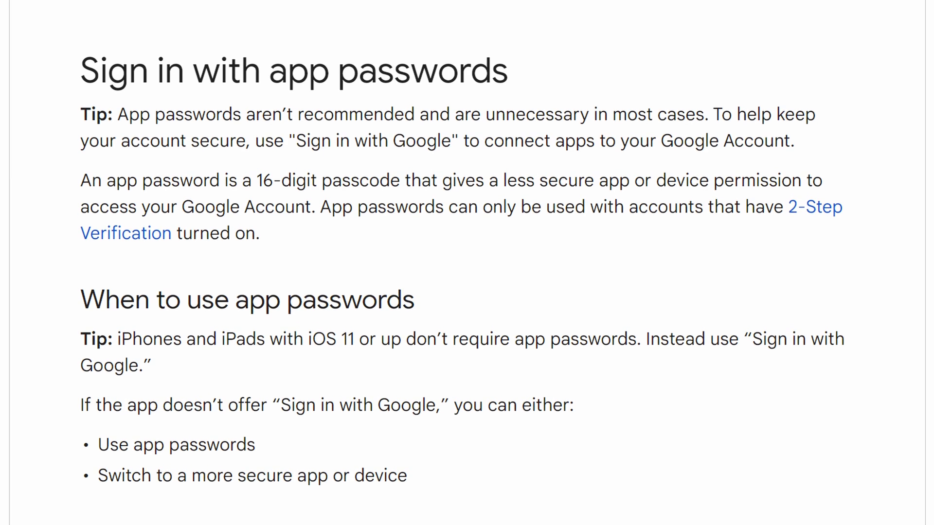
- Scroll through the Google help article on signing in with app passwords
scroll(down, 3)
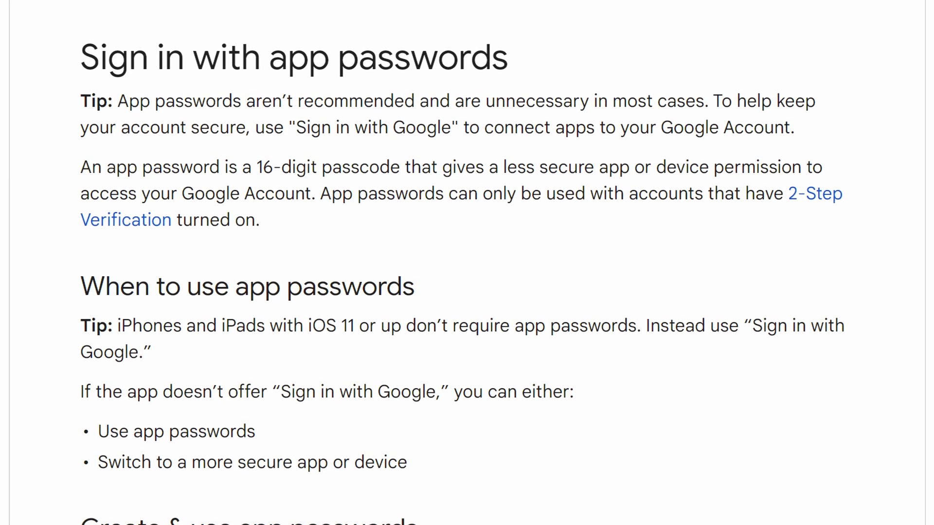
scroll(down, 3)
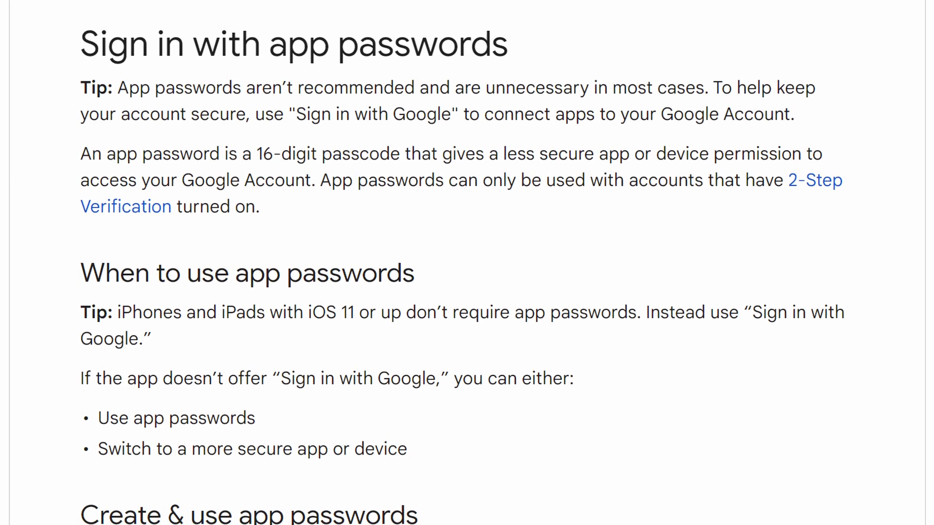
scroll(down, 3)
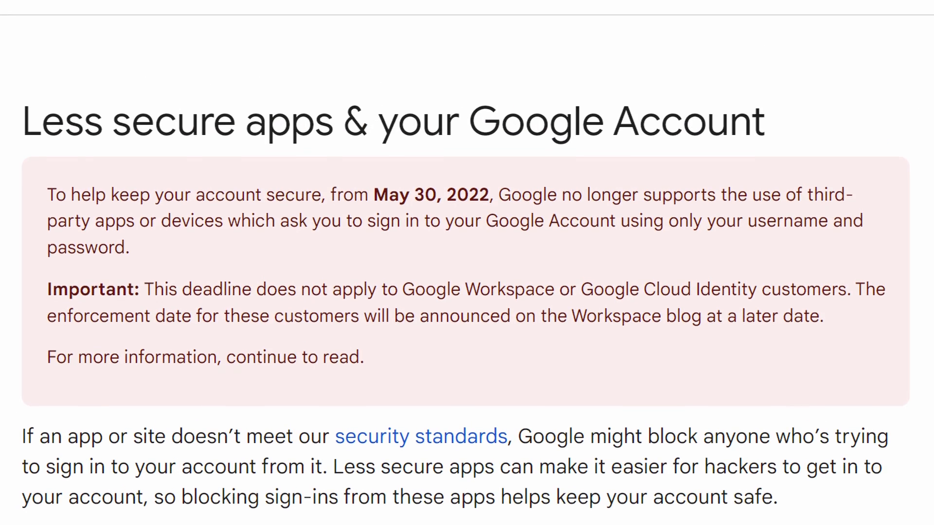
scroll(down, 3)
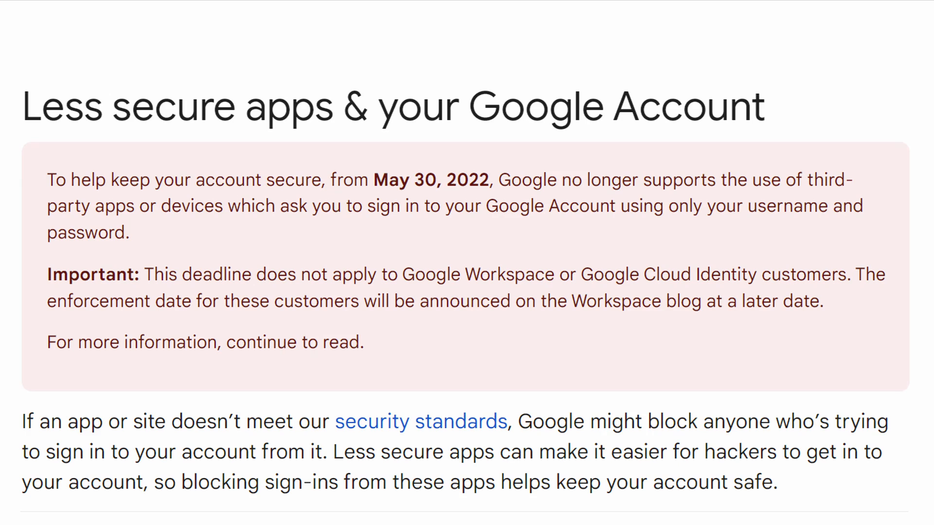
scroll(down, 3)
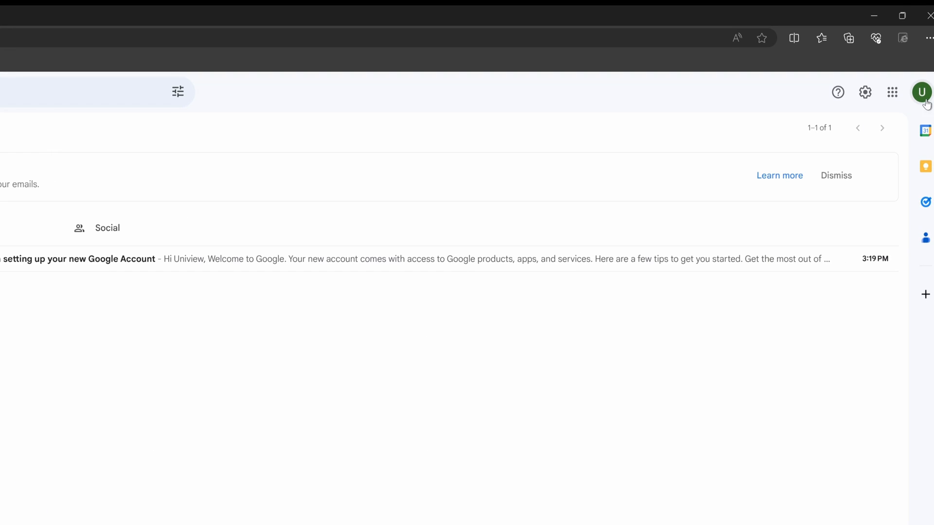
- Open Manage your Google Account and start 2-Step Verification to reach App passwords
click(924, 92)
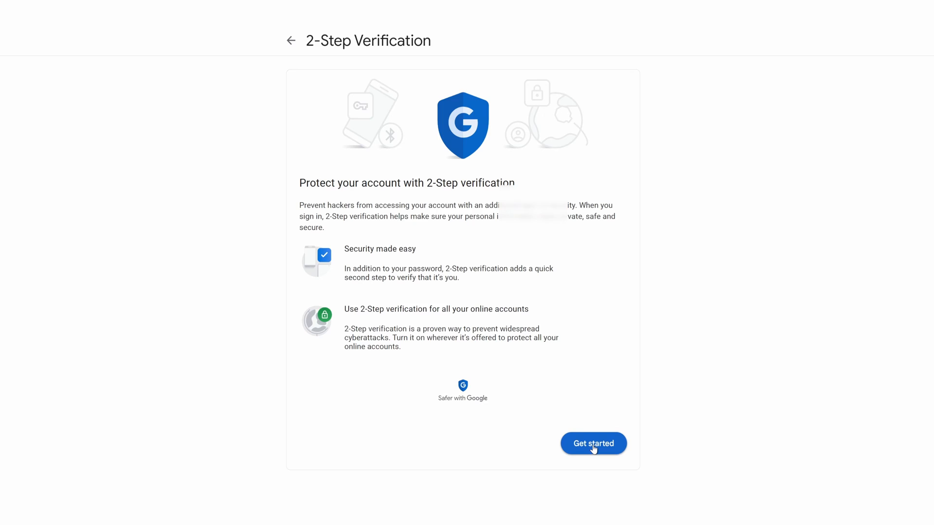
click(594, 443)
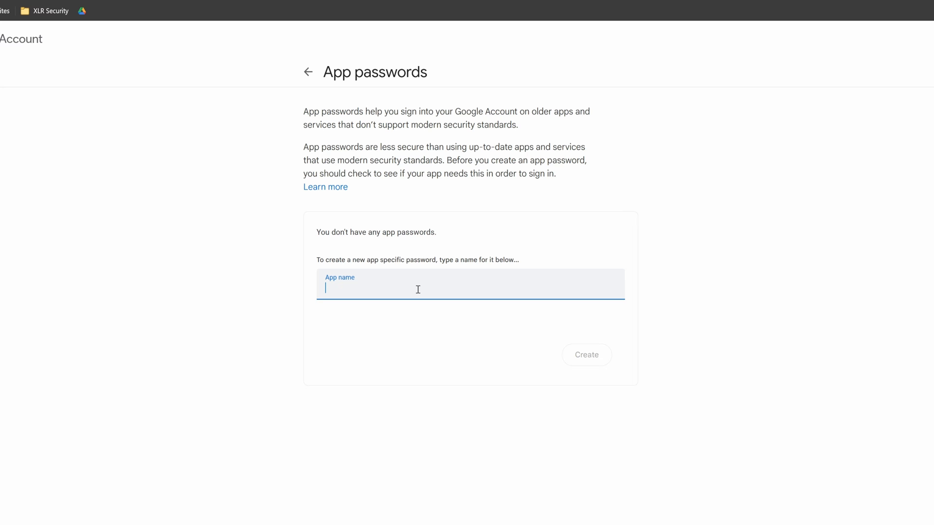
- Generate an app password named 'Uniview NVR'
text(Uniview NVR)
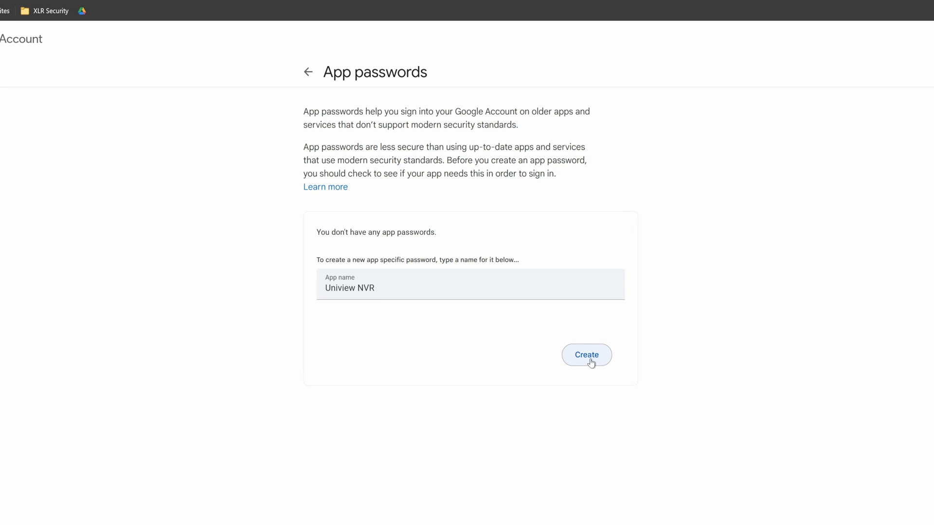
click(587, 355)
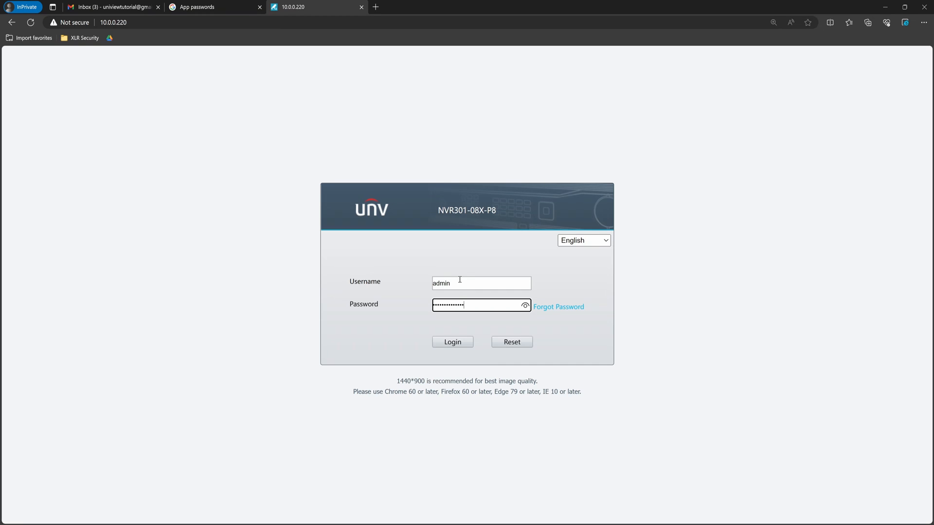
- Log into the NVR and open Setup > Network > Email
click(453, 342)
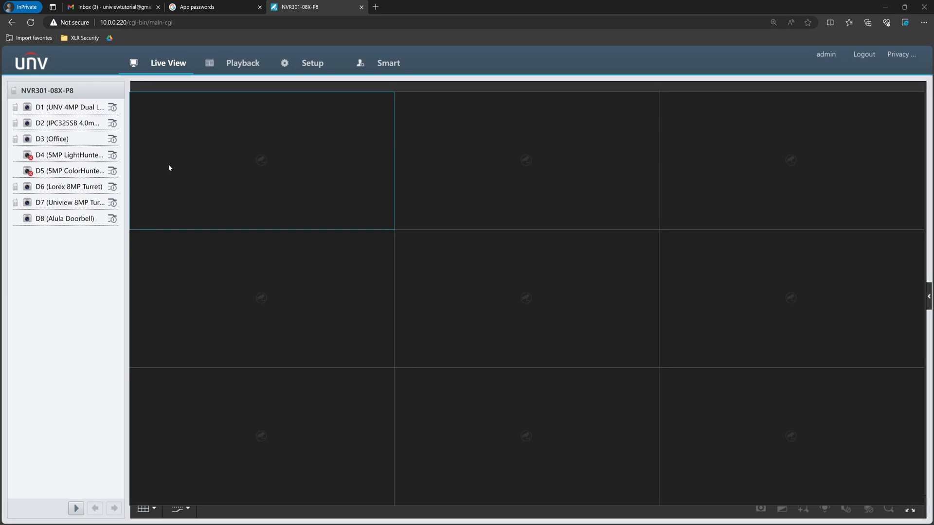
click(311, 63)
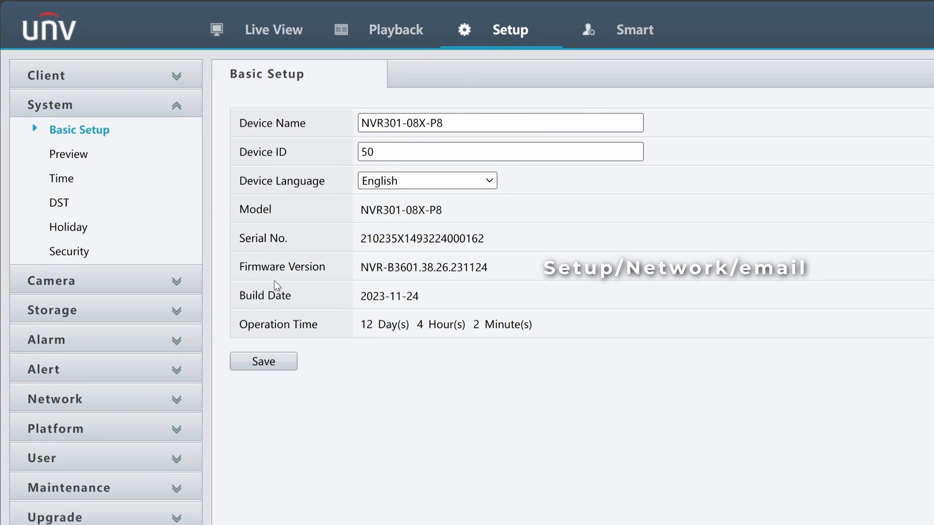
click(53, 398)
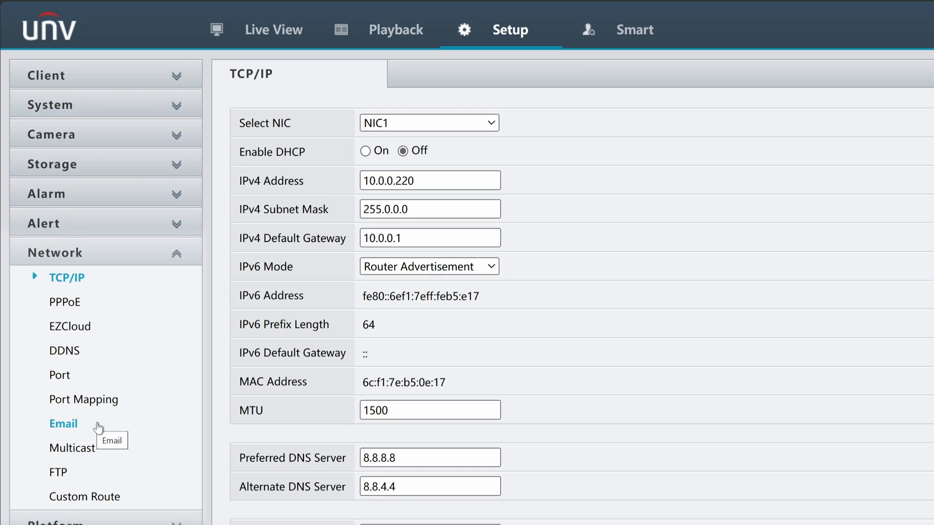
click(63, 423)
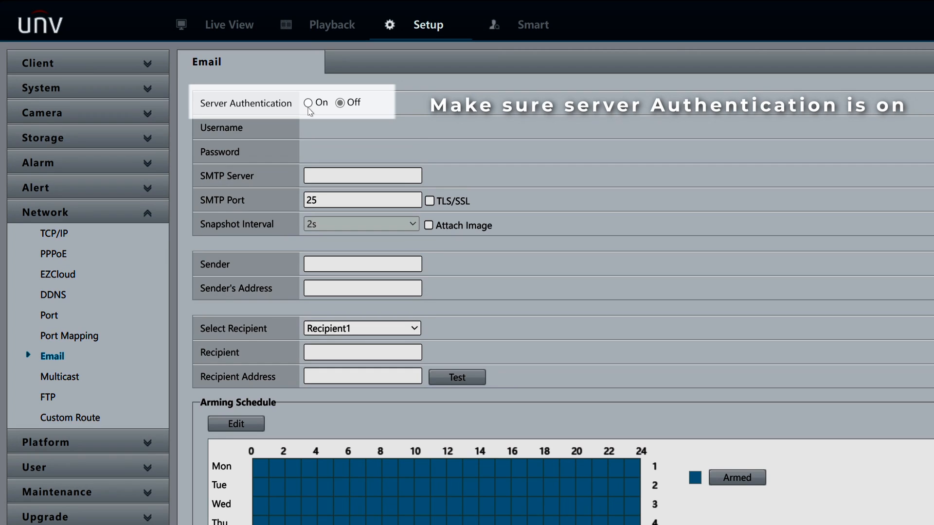
click(308, 102)
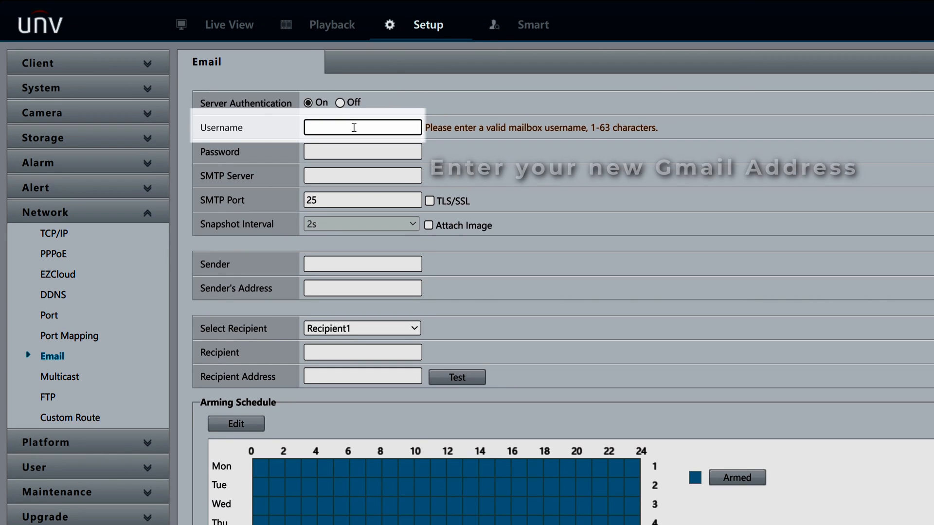
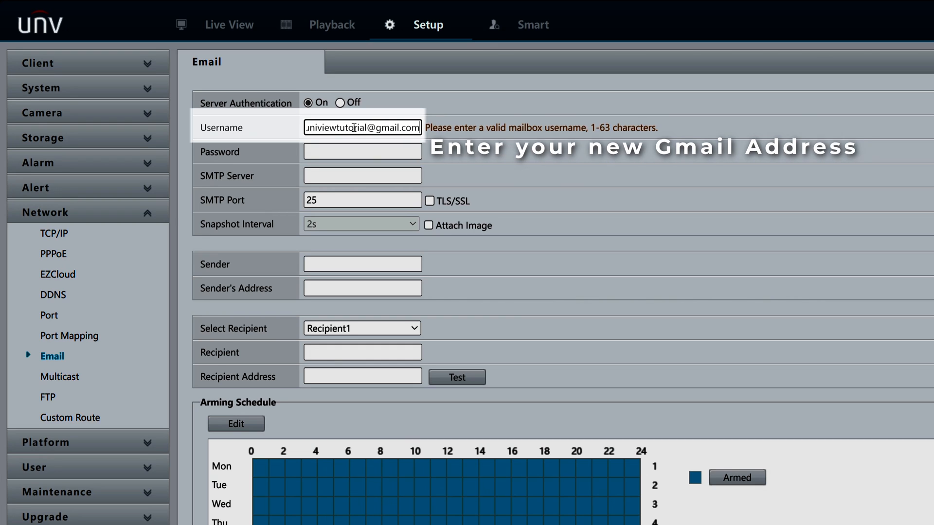
click(362, 151)
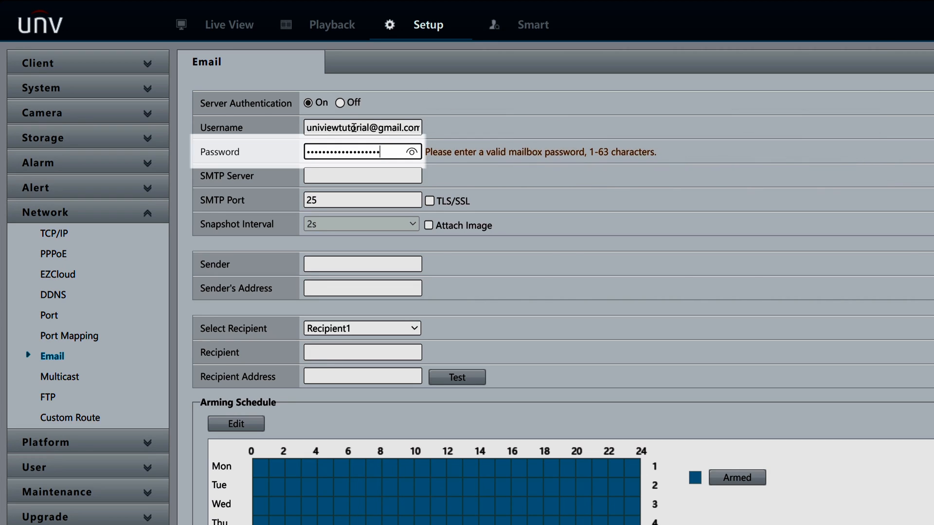
- Set SMTP server smtp.gmail.com, port 587, and enable TLS/SSL
click(363, 175)
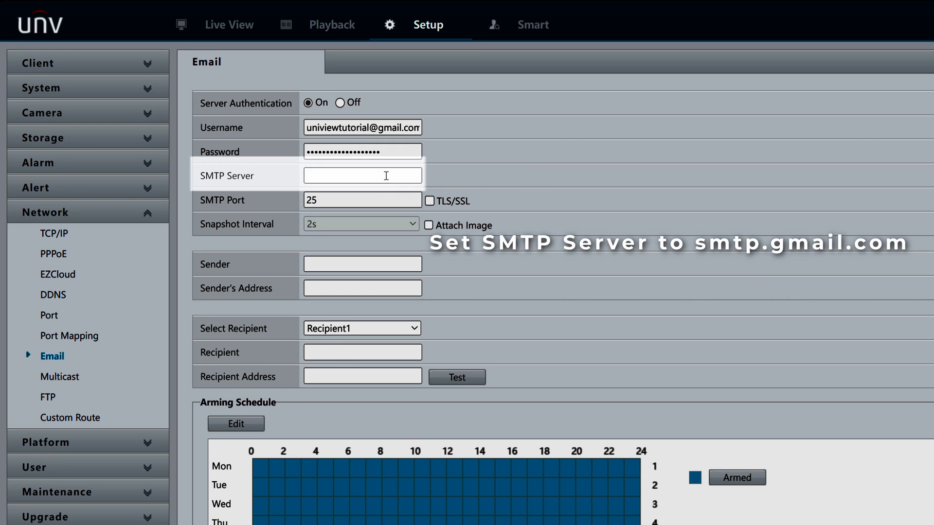
text(smtp.)
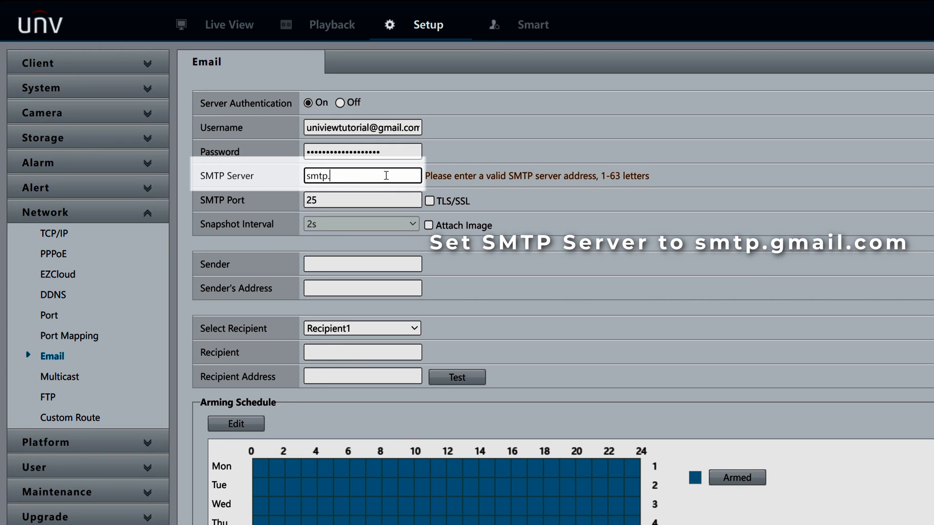
click(363, 200)
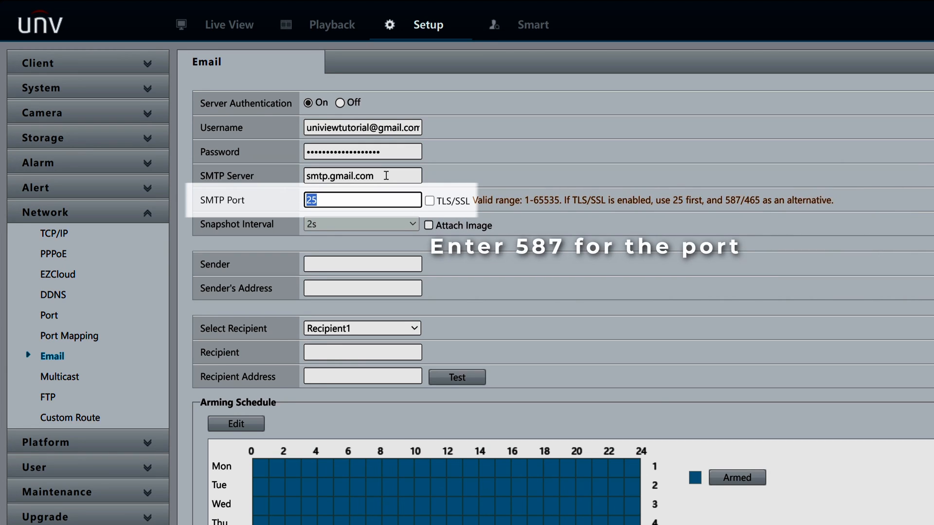
text(587)
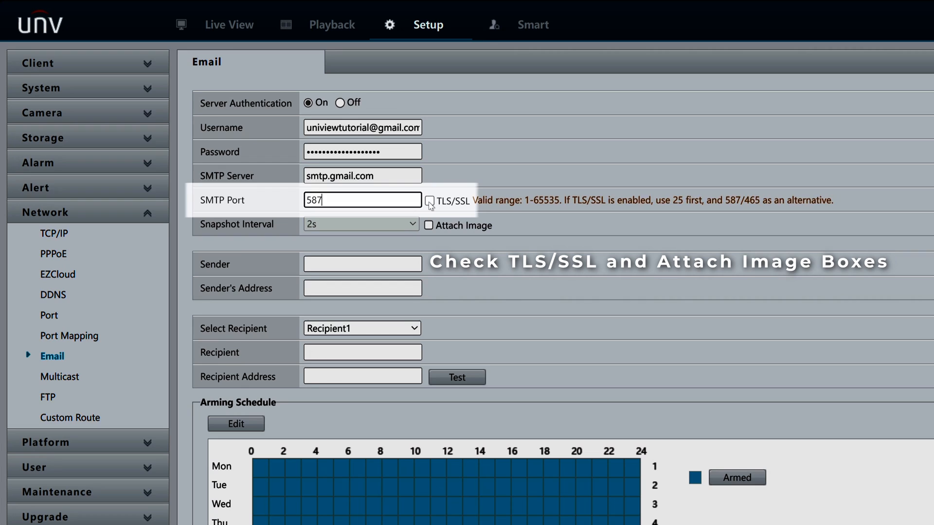
click(429, 201)
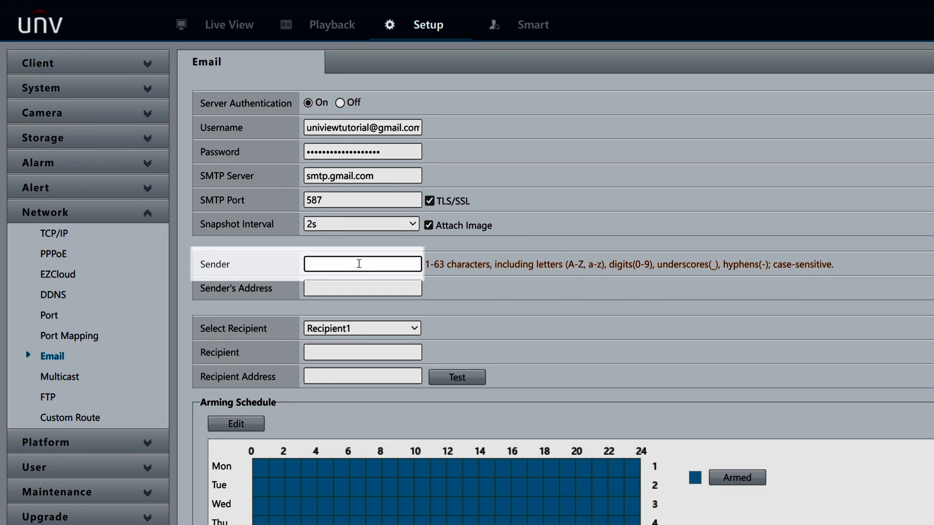
text(Uniview)
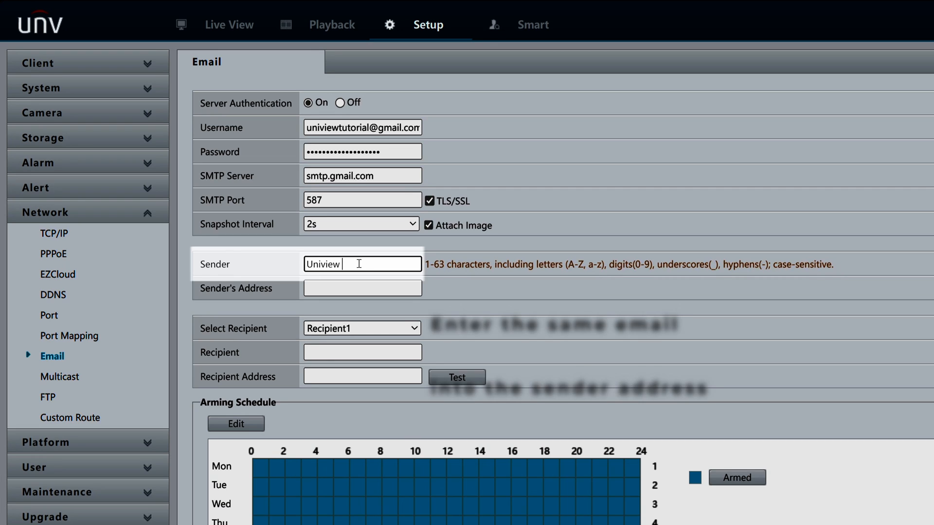
text(Cameras)
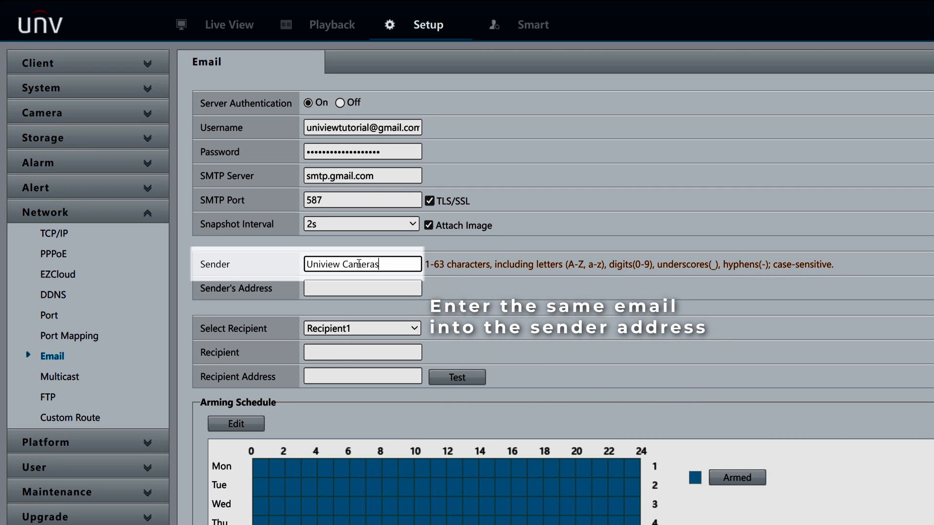
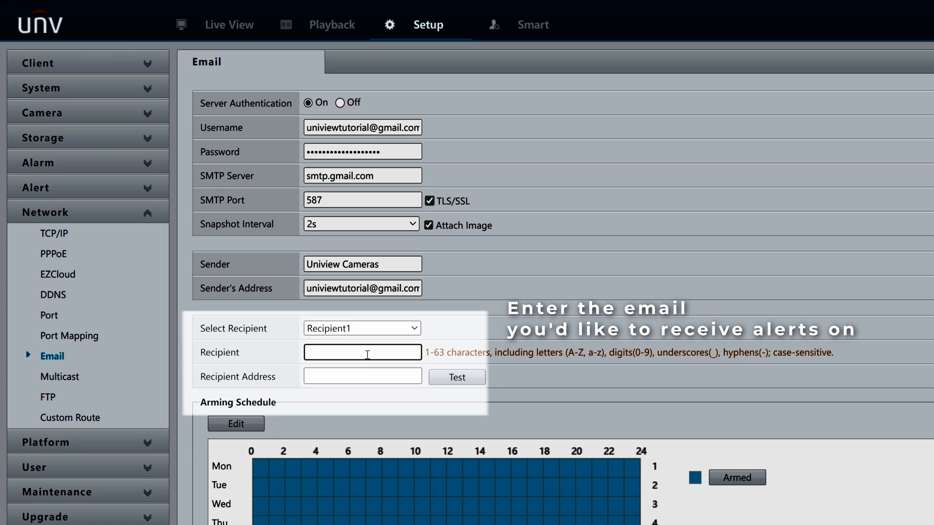
- Keep Recipient1 selected and name it 'Main Email' with its address
click(362, 328)
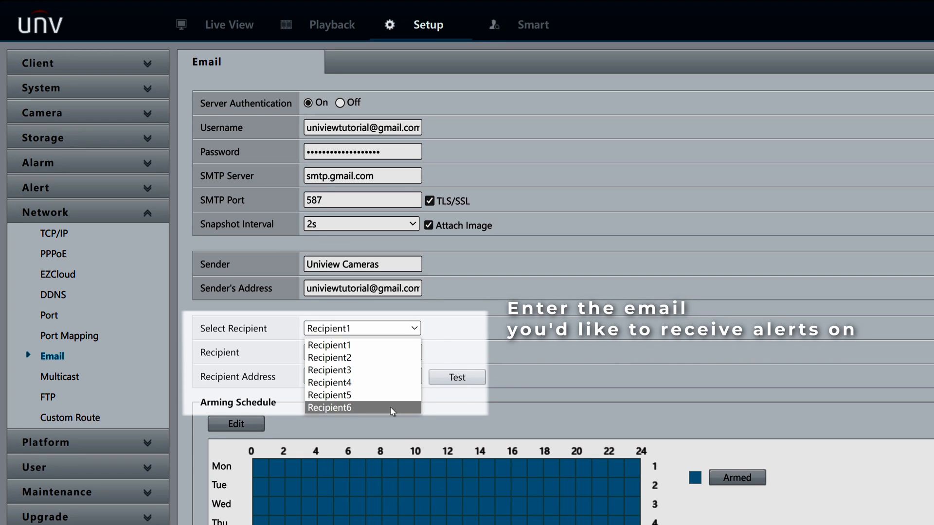
click(362, 328)
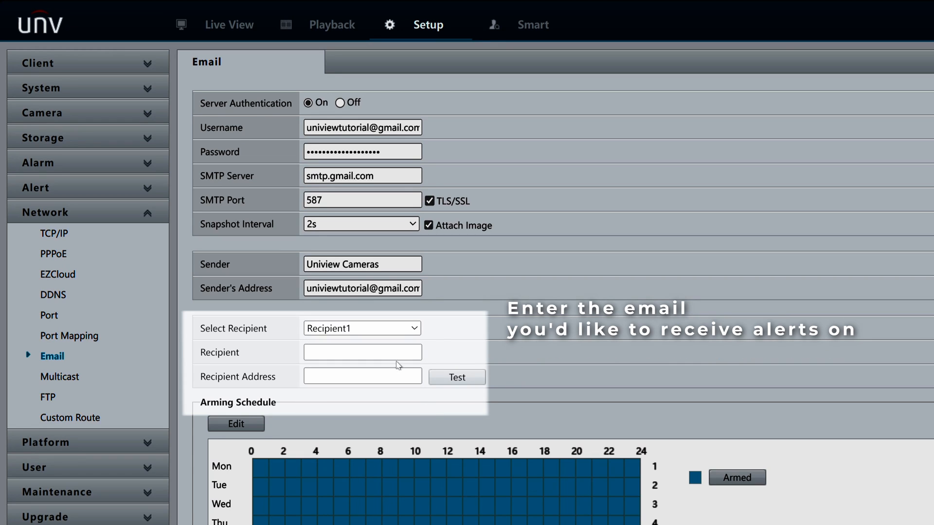
text(Main Email)
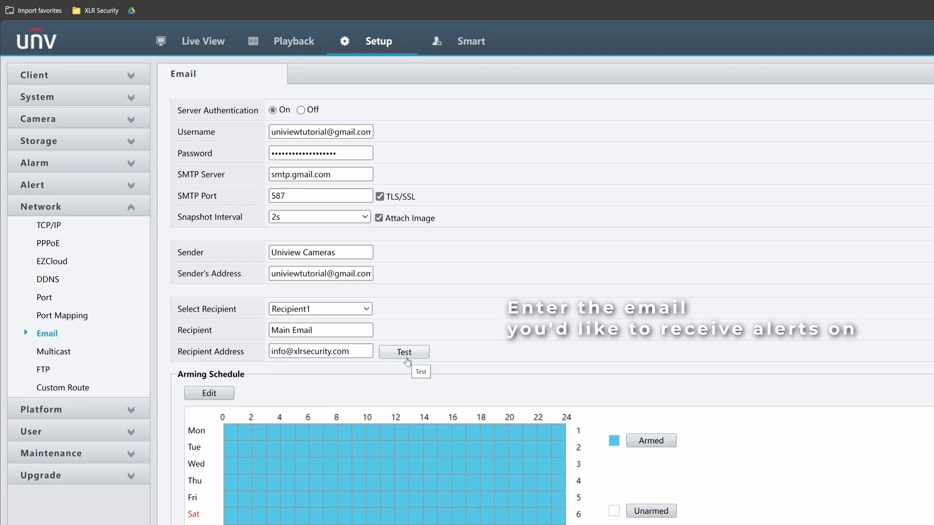
- Send a test email, close the results showing a server/port warning, and open Smart
click(403, 351)
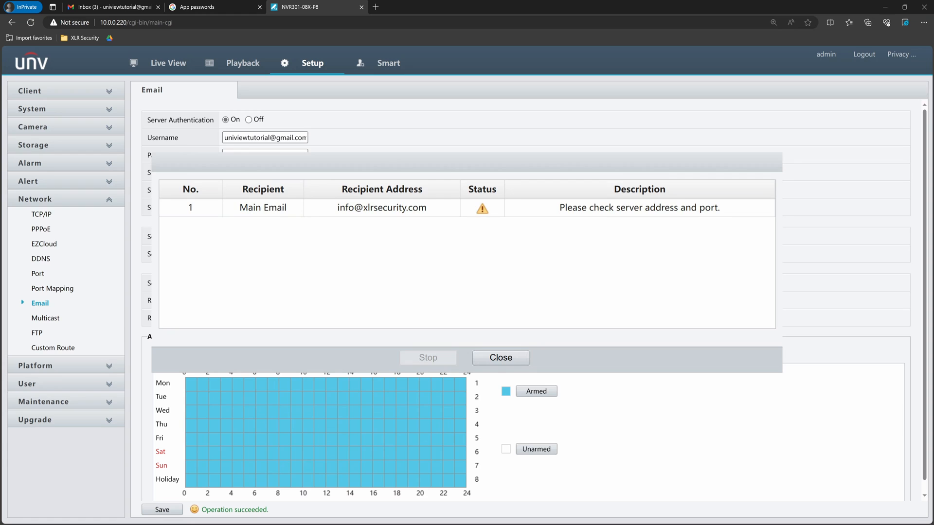
click(500, 358)
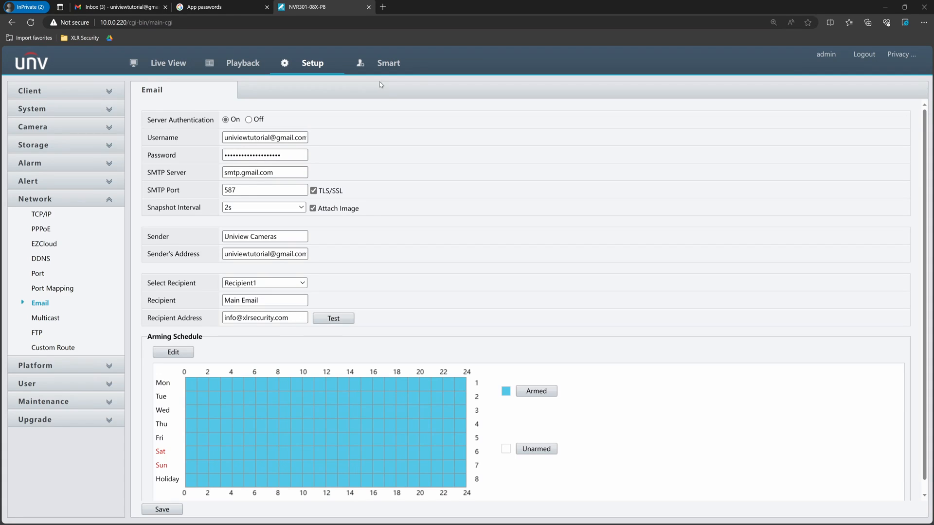
click(387, 63)
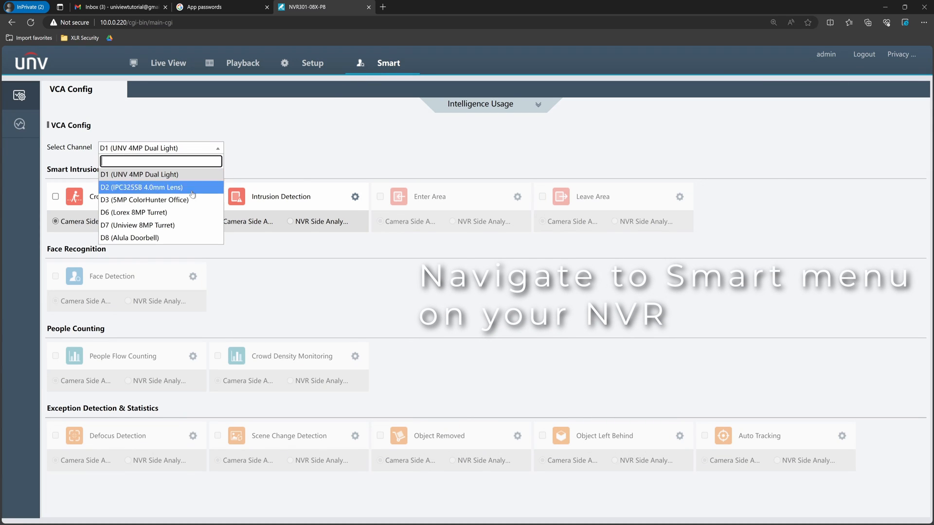
- Select channel D7 (Uniview 8MP Turret) and open its Cross Line Detection settings
click(137, 225)
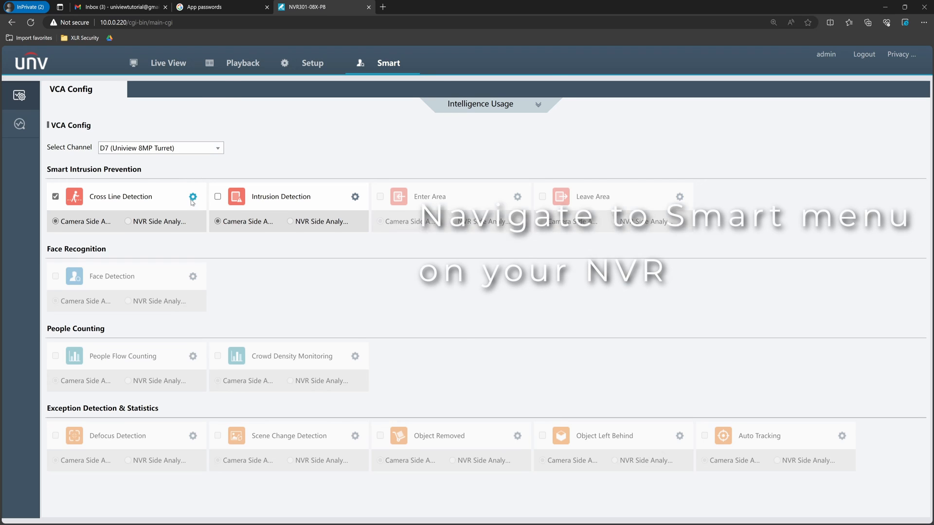
click(193, 196)
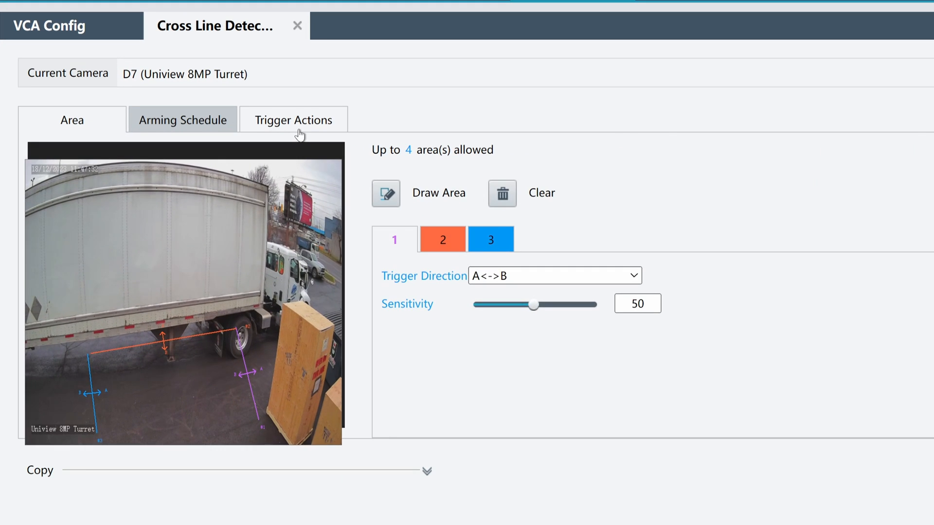
- Enable Send Email to Recipient1 under D7's cross line Trigger Actions and save
click(292, 120)
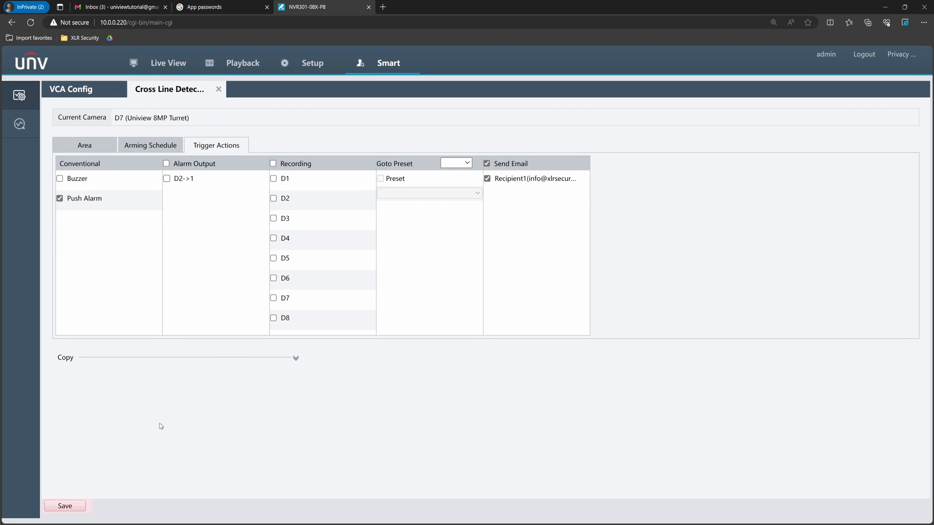
click(64, 506)
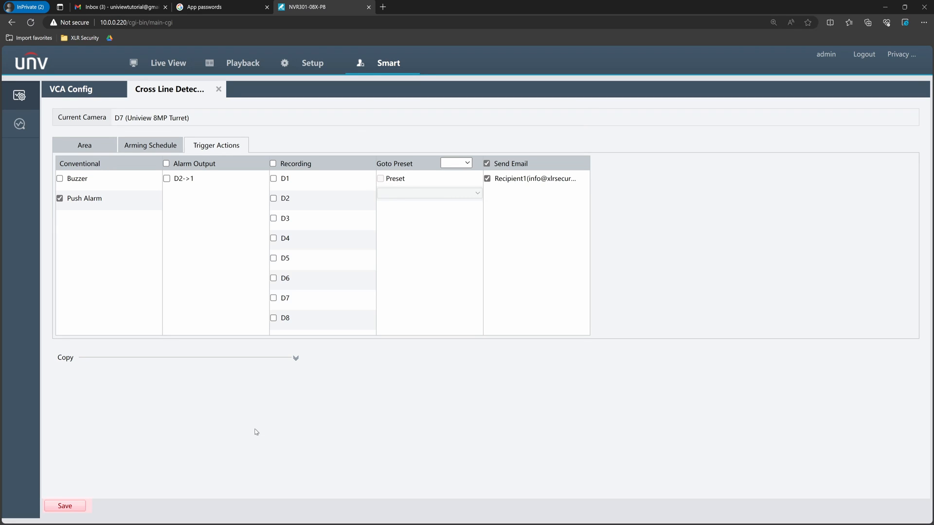
click(65, 506)
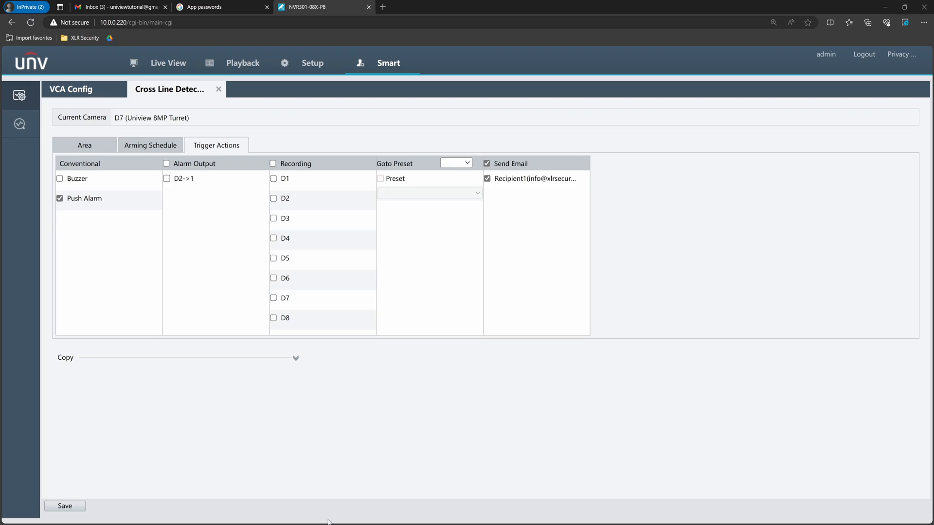